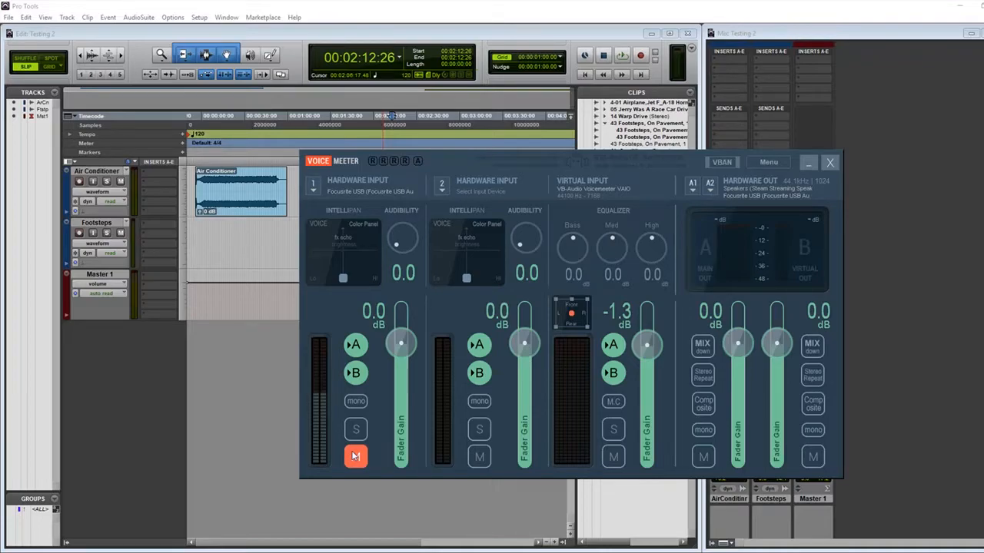
Toggle the mute button on VoiceMeeter's Hardware Input 1 strip
{"action": "left_click", "coordinate": [355, 456]}
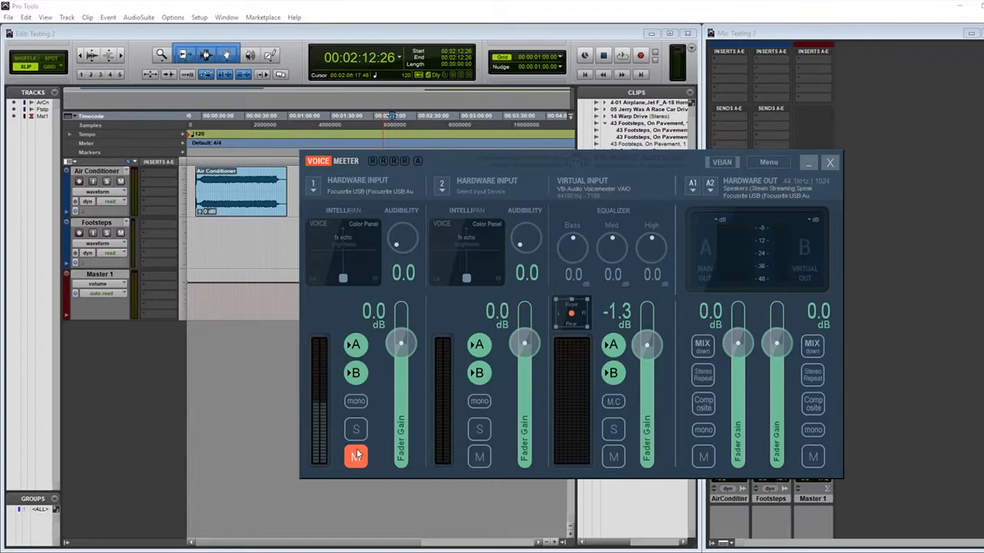
{"action": "left_click", "coordinate": [355, 457]}
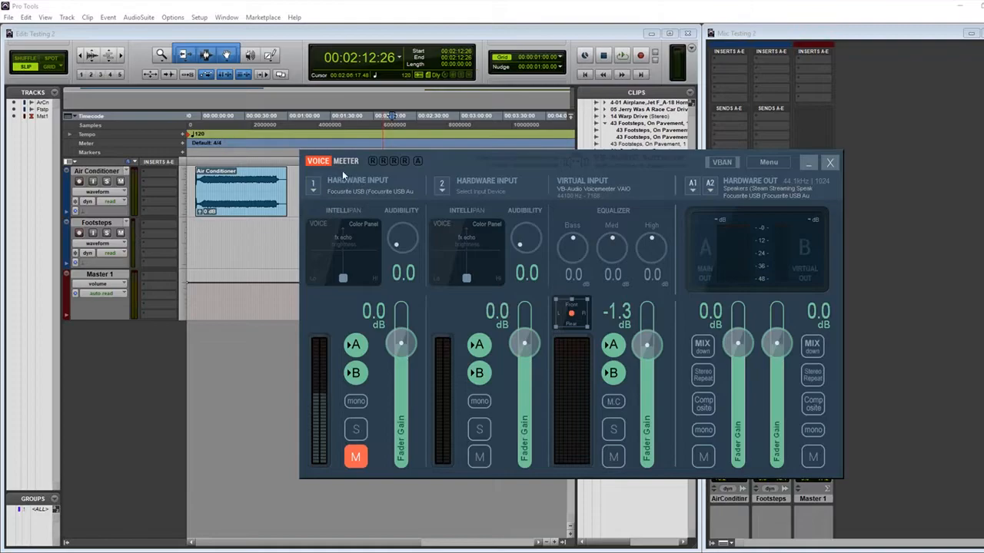
{"action": "mouse_move", "coordinate": [338, 197]}
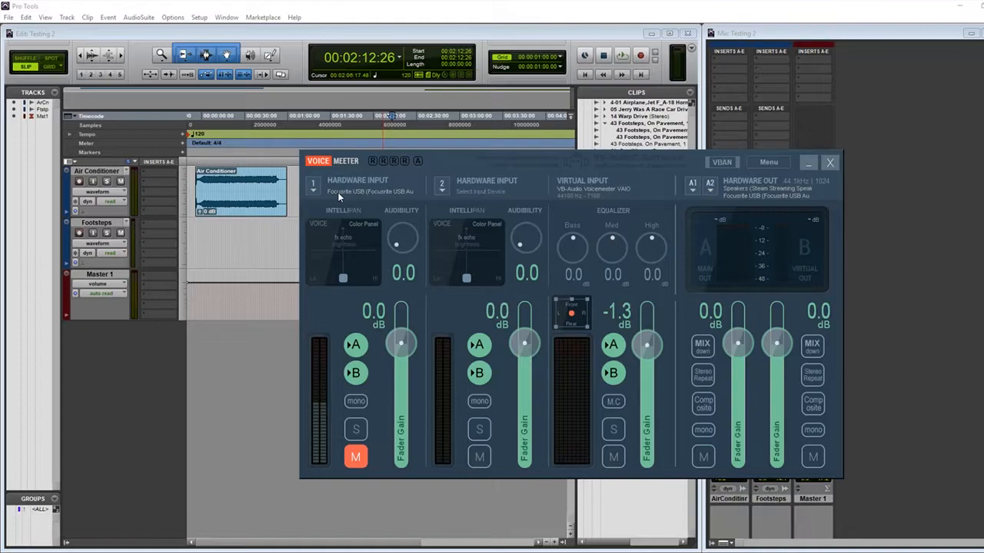
{"action": "mouse_move", "coordinate": [413, 171]}
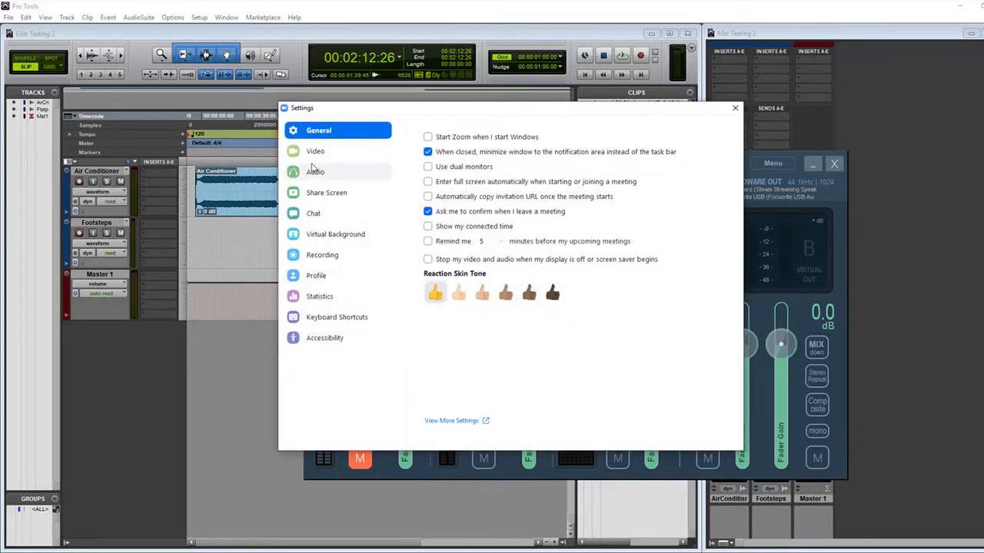
Show Zoom's Audio settings with Focusrite USB speaker and VoiceMeeter Output microphone
{"action": "left_click", "coordinate": [315, 172]}
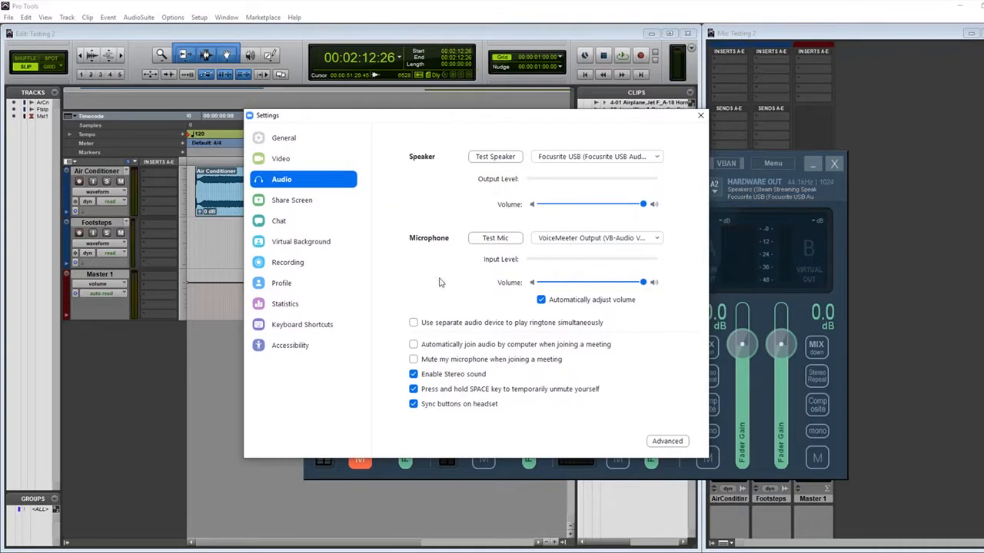
{"action": "mouse_move", "coordinate": [597, 238]}
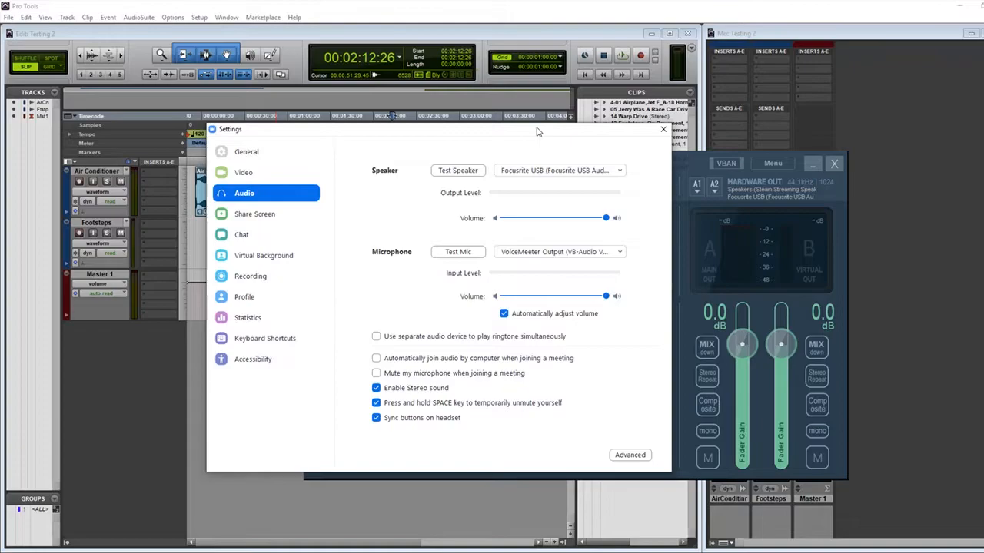
{"action": "mouse_move", "coordinate": [391, 260]}
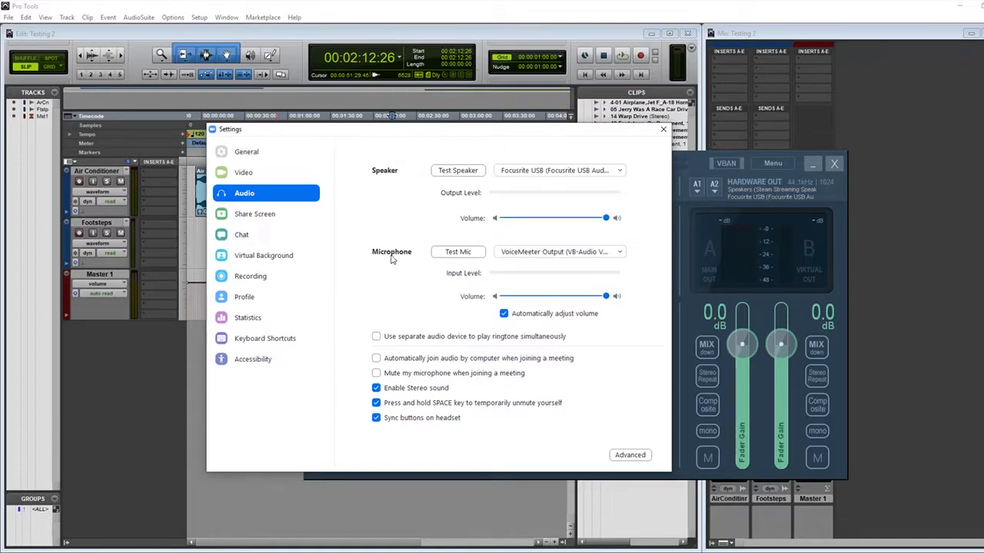
{"action": "mouse_move", "coordinate": [676, 177]}
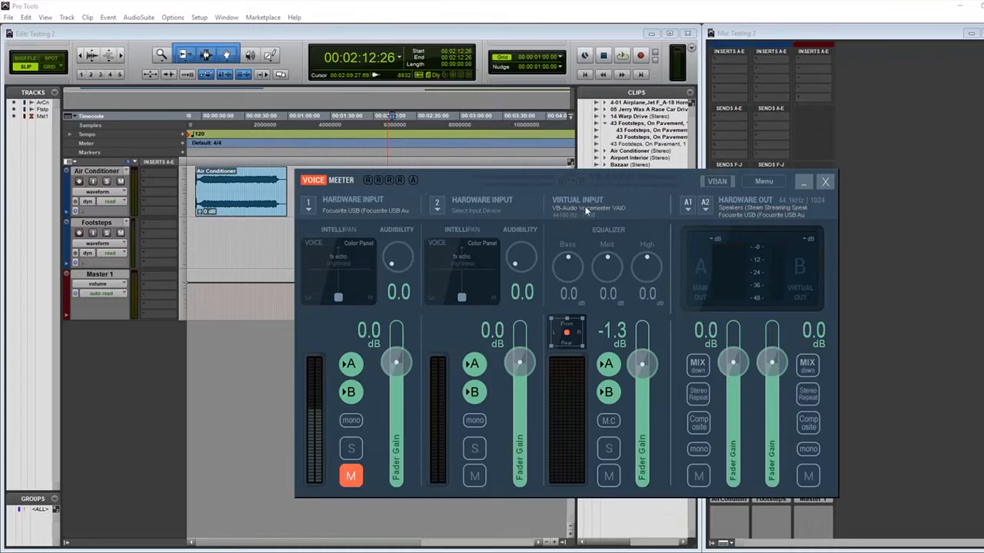
{"action": "mouse_move", "coordinate": [819, 223]}
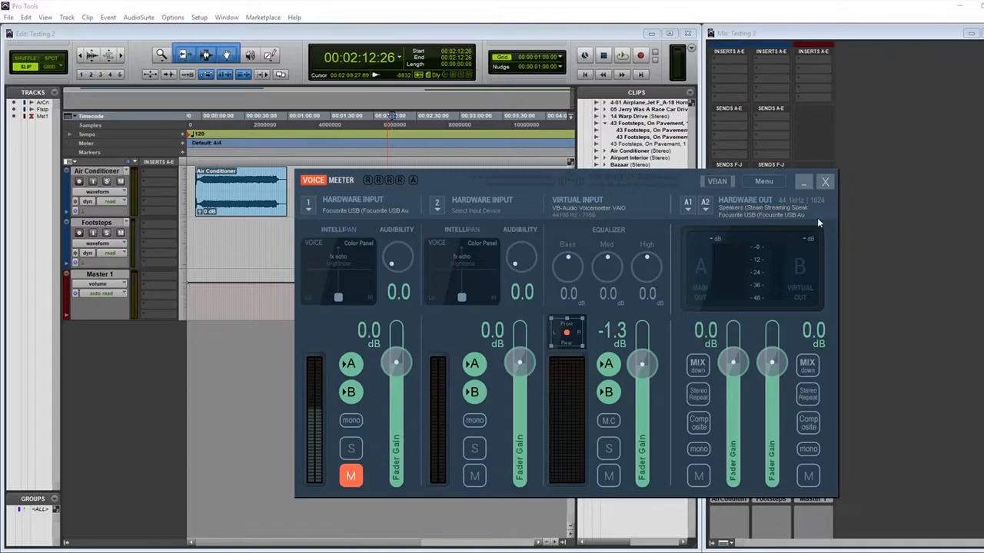
{"action": "mouse_move", "coordinate": [757, 214]}
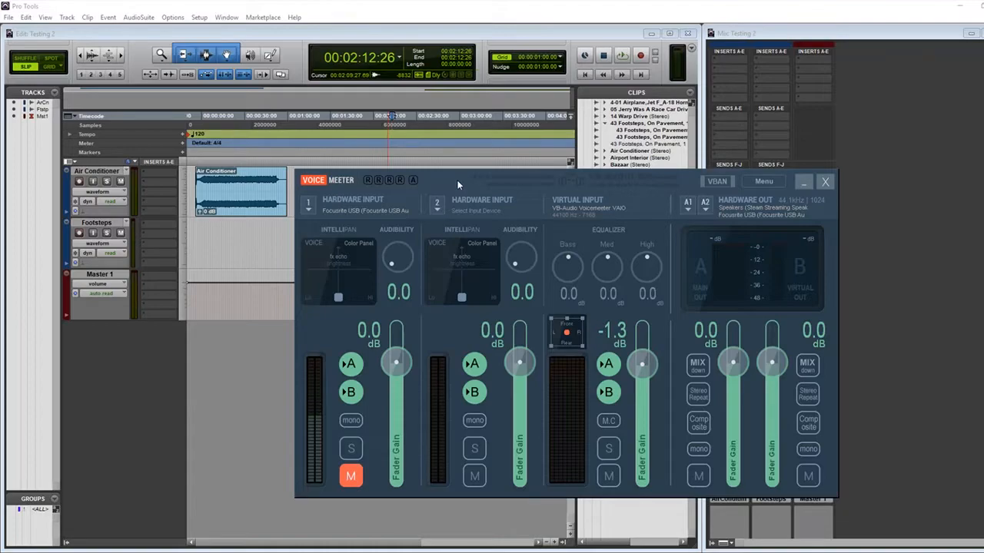
{"action": "mouse_move", "coordinate": [508, 185]}
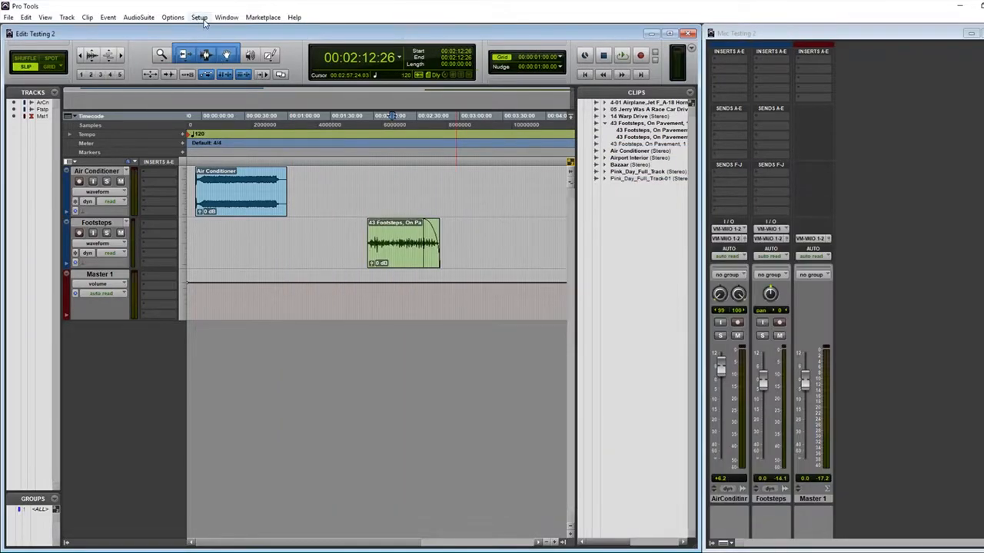
Confirm Setup > Playback Engine as Voicemeeter Virtual ASIO with 1024-sample buffer
{"action": "left_click", "coordinate": [199, 17]}
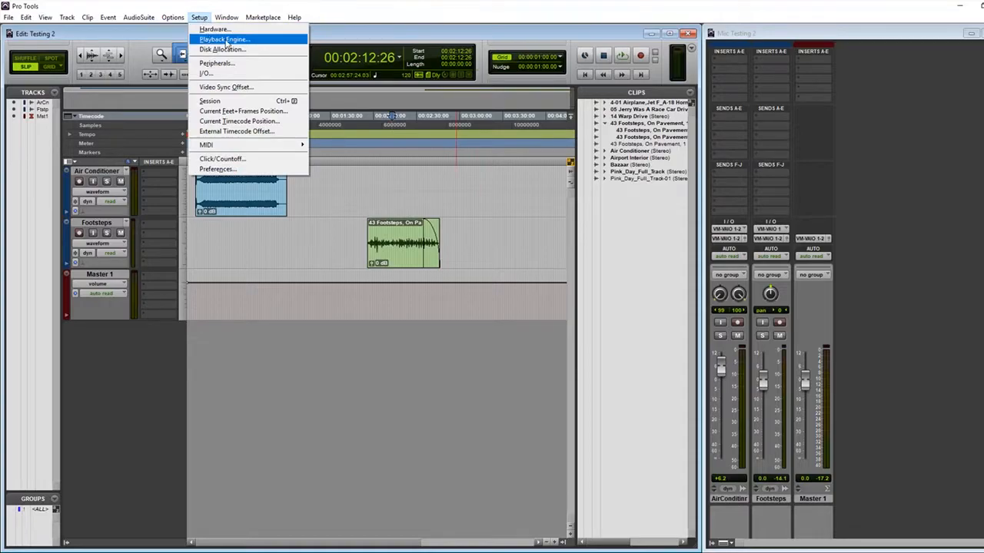
{"action": "left_click", "coordinate": [223, 39]}
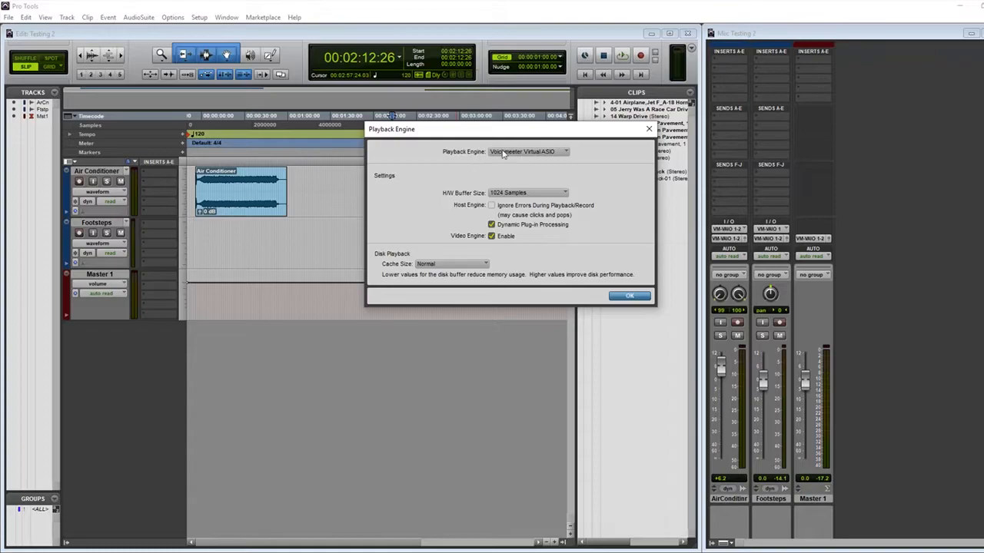
{"action": "mouse_move", "coordinate": [565, 161]}
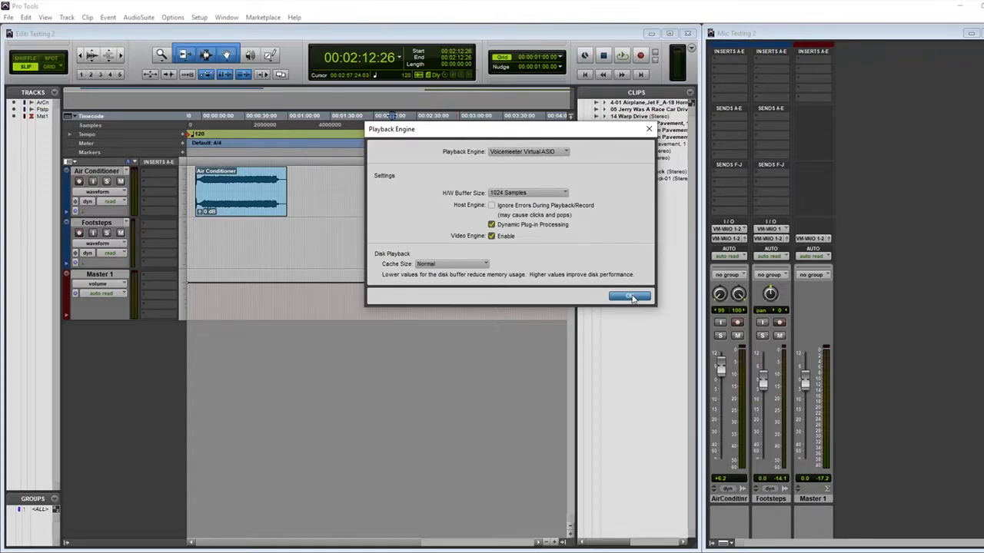
{"action": "left_click", "coordinate": [630, 297]}
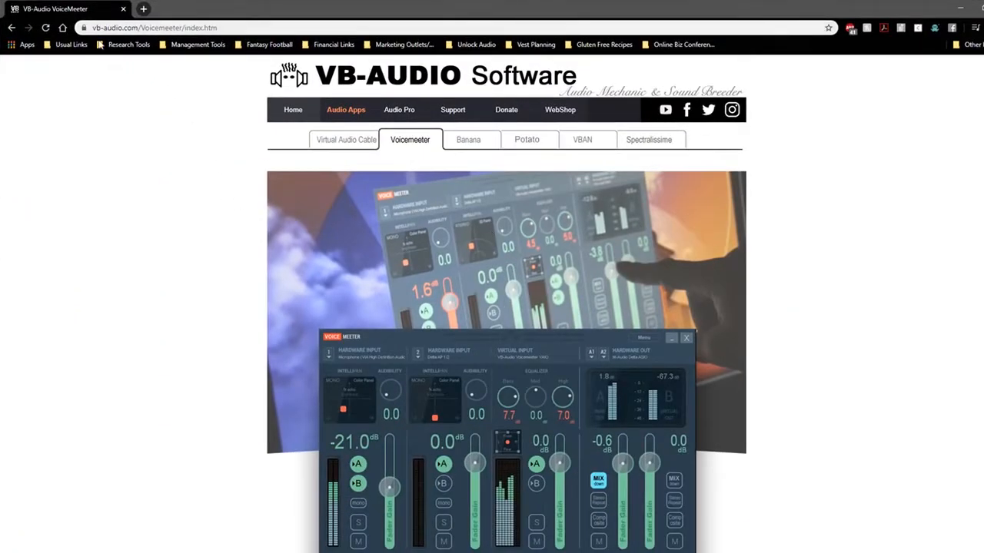
Operate the browser's address bar on the VB-Audio Voicemeeter page
{"action": "left_click", "coordinate": [154, 28]}
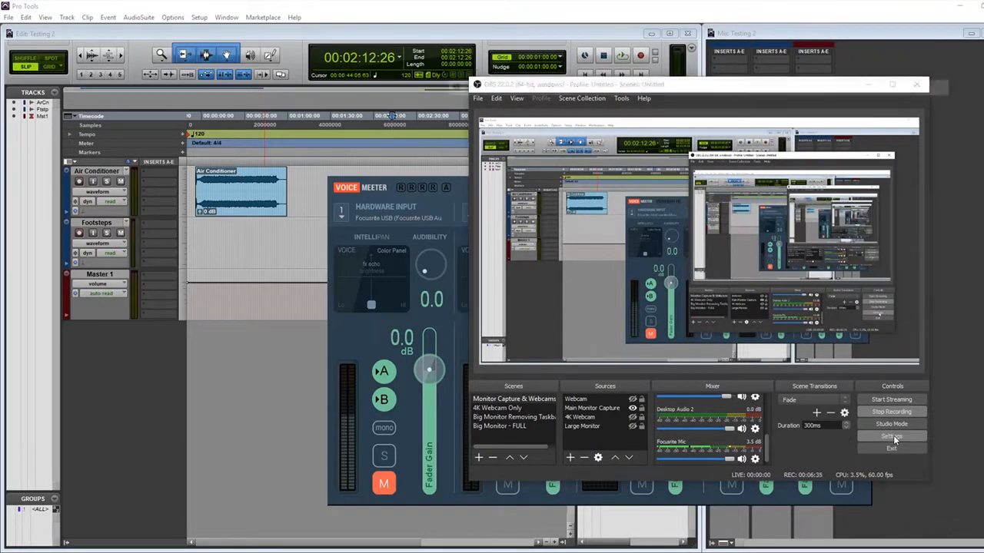
Show OBS audio settings: Desktop Audio 2 Steam Streaming Speakers, mic Focusrite USB Audio
{"action": "left_click", "coordinate": [891, 436]}
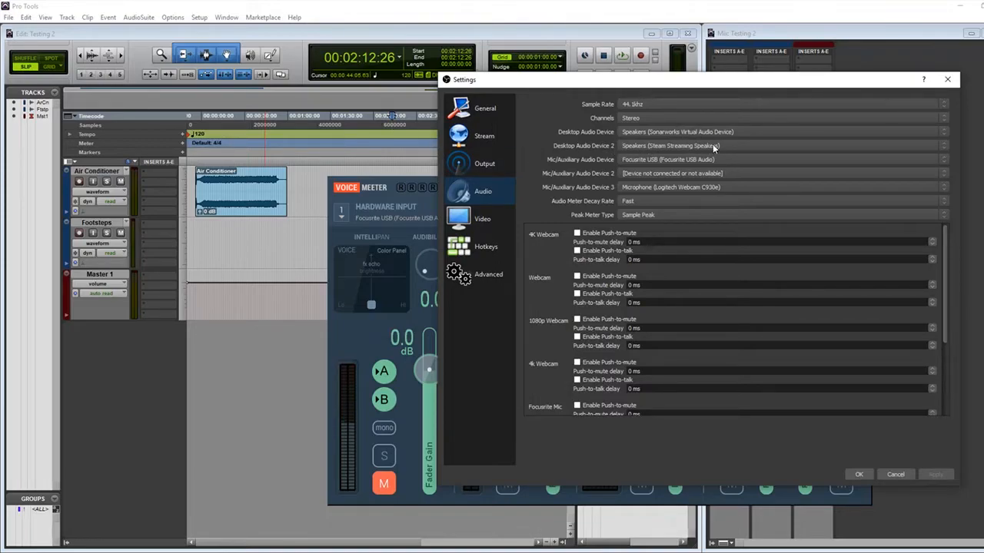
{"action": "mouse_move", "coordinate": [651, 151]}
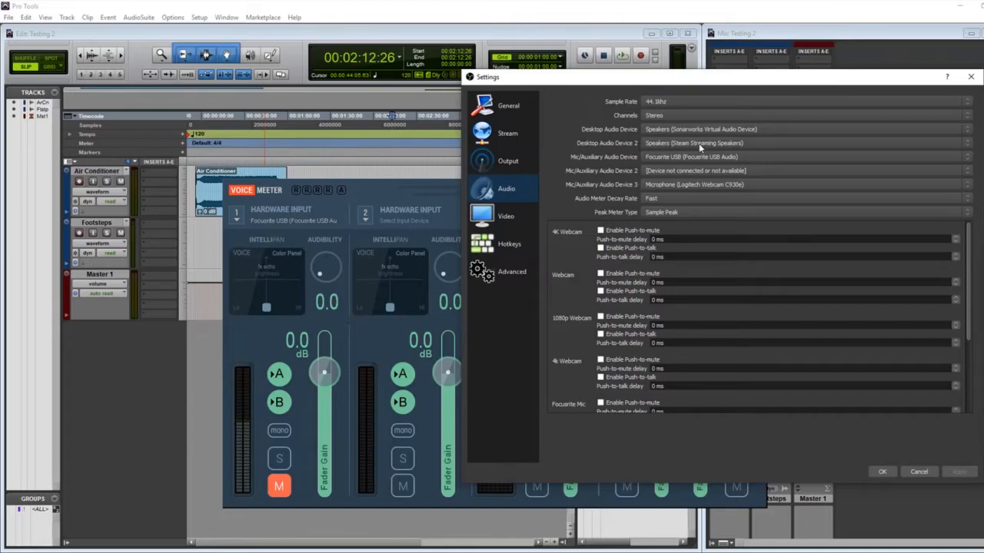
{"action": "mouse_move", "coordinate": [698, 150]}
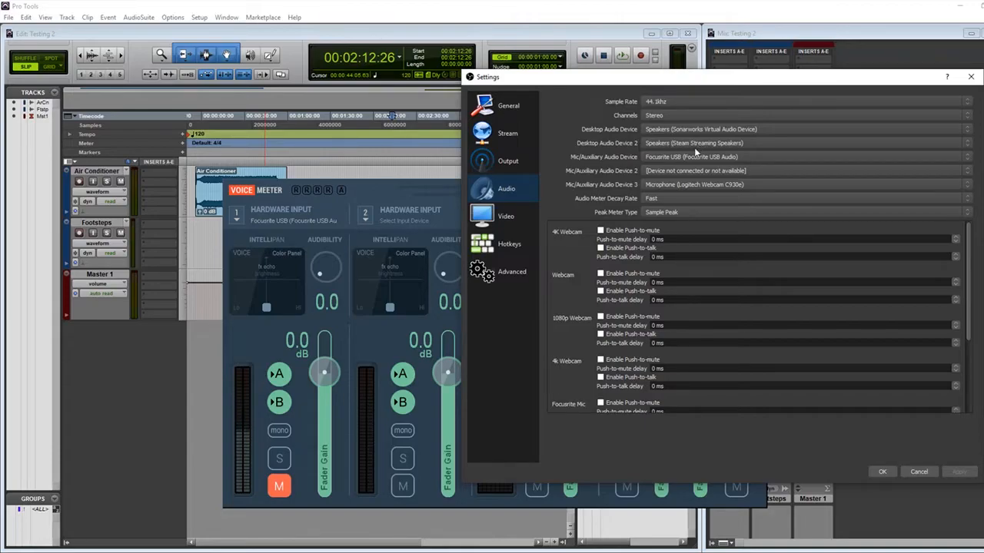
{"action": "mouse_move", "coordinate": [622, 144]}
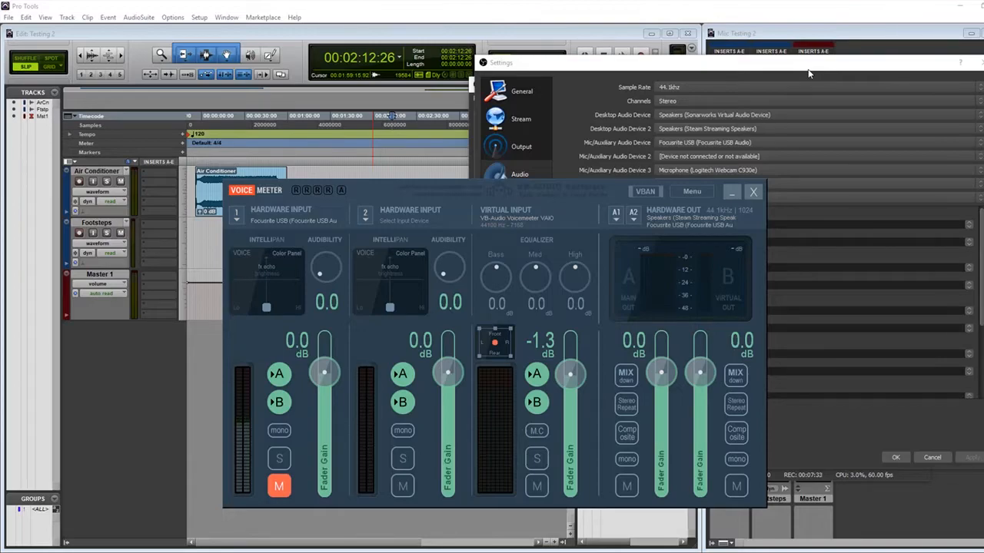
{"action": "left_click", "coordinate": [519, 174]}
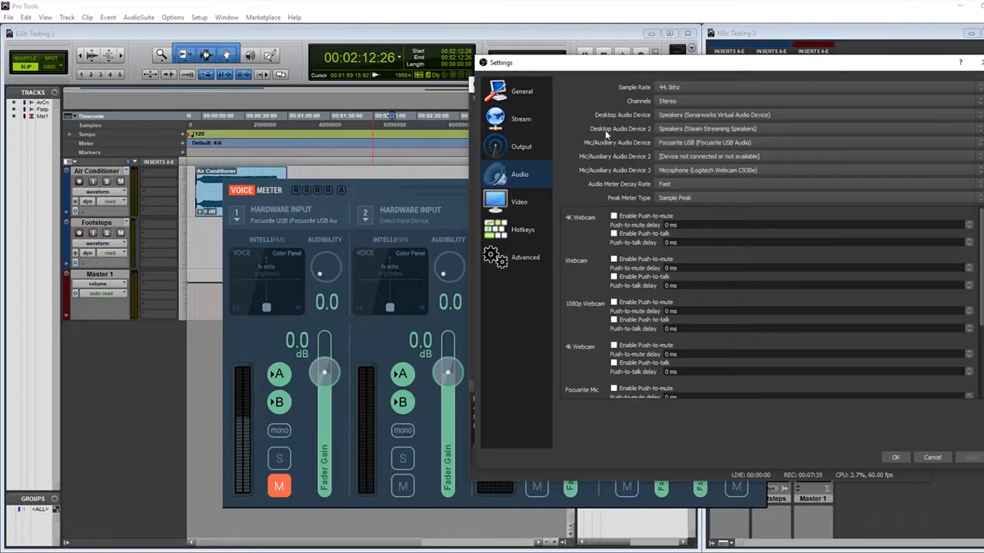
{"action": "mouse_move", "coordinate": [672, 146]}
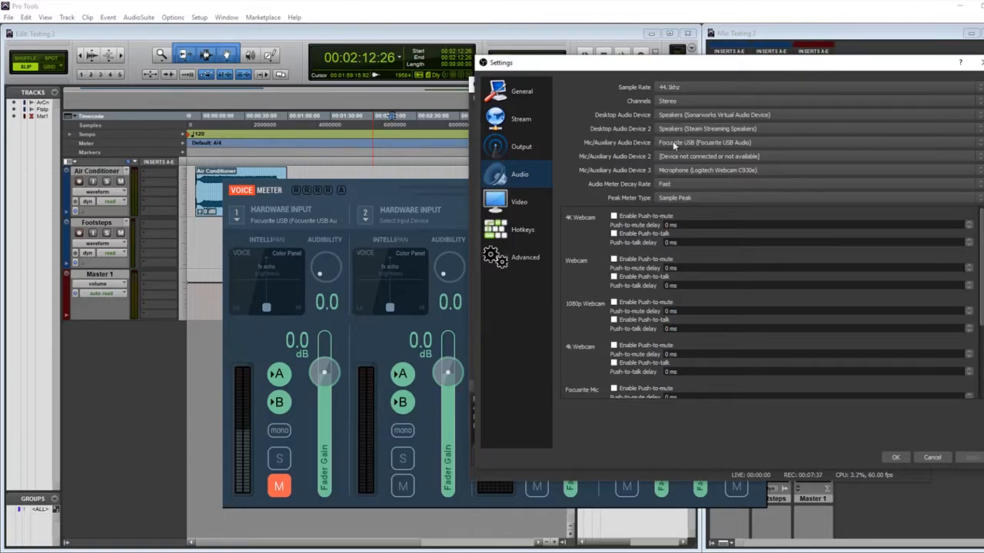